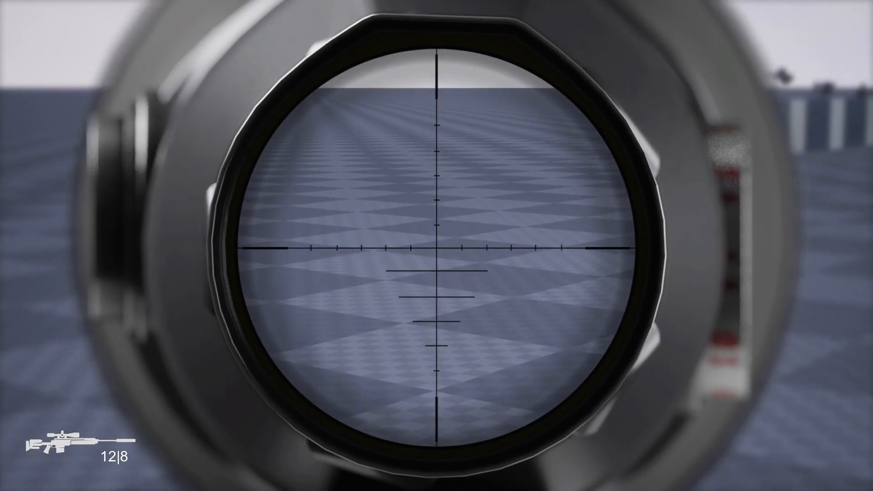
Fire three scoped sniper shots at the checkered floor, leaving bullet marks.
click(437, 246)
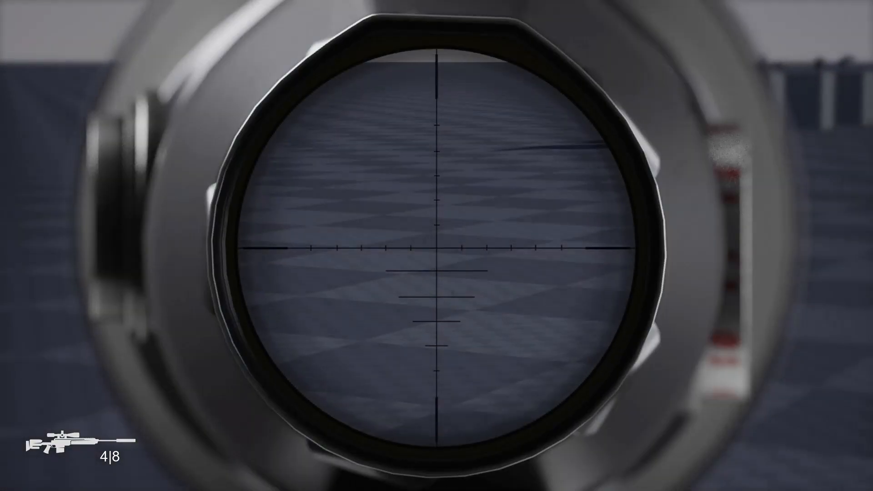
click(436, 245)
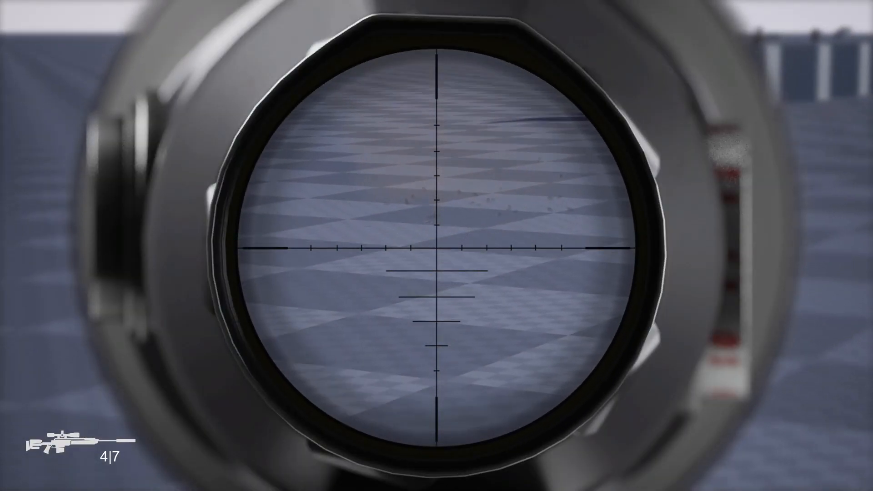
click(437, 245)
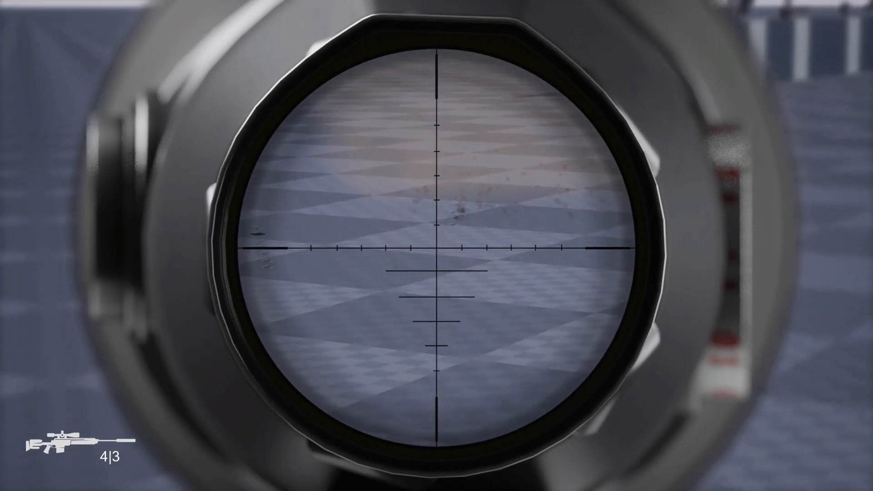
Fire one more scoped round, then right-click in the viewport as the rifle reloads.
click(436, 246)
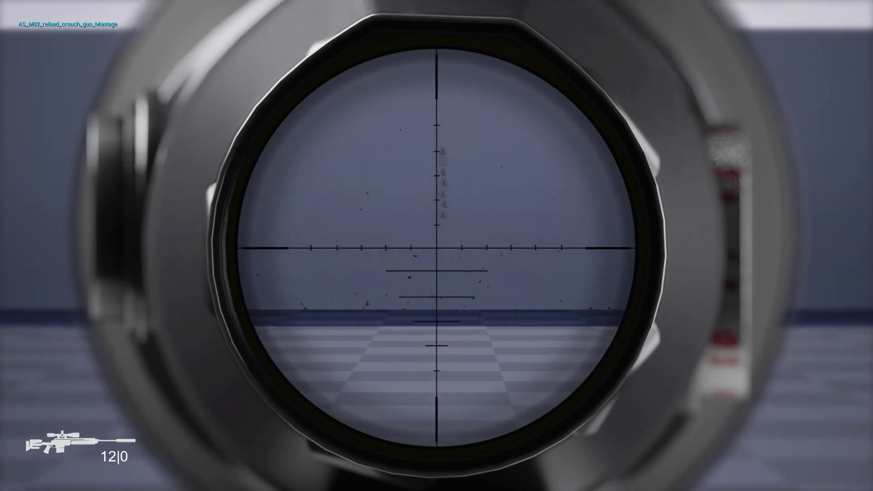
right_click(437, 245)
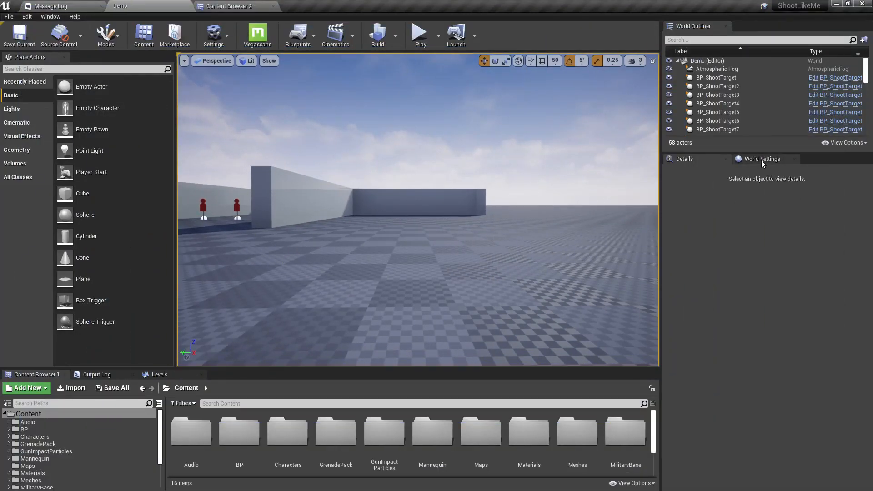
Open the Ch_Player_Mannequin blueprint via World Settings' Default Pawn Class.
click(761, 159)
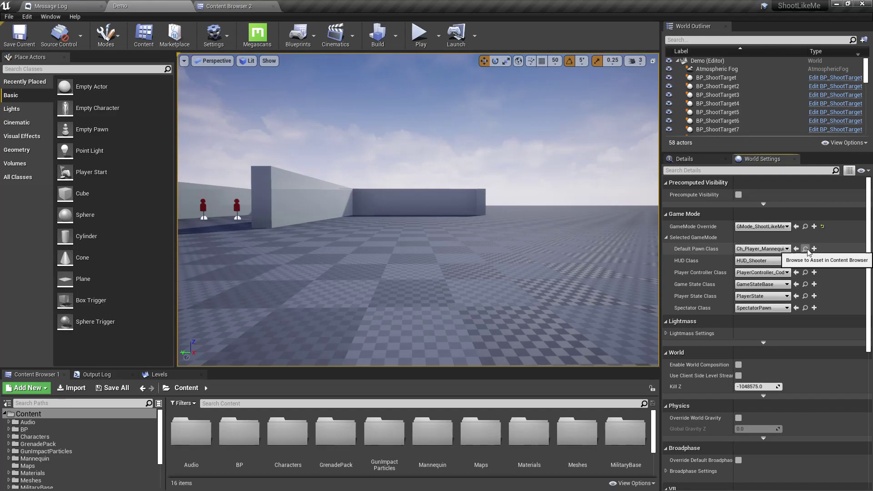
click(806, 249)
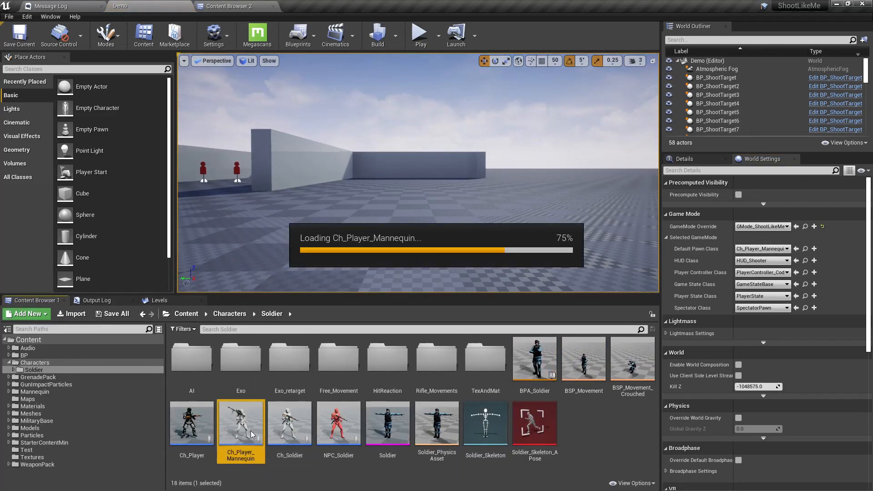
double_click(240, 423)
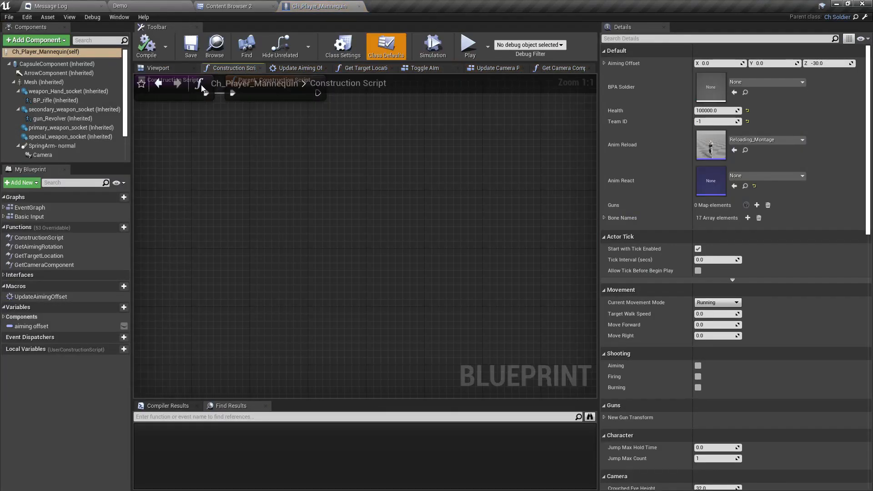
Open the GetTargetLocation function graph and look over its forward line trace.
click(55, 100)
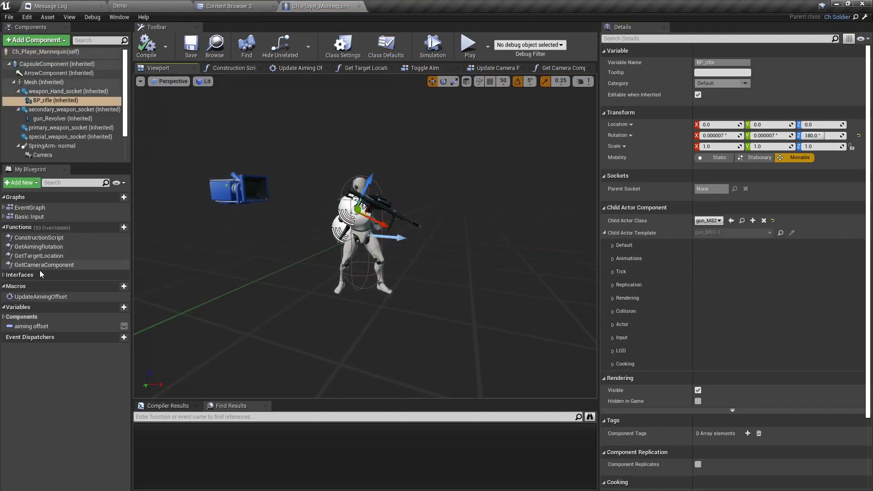
double_click(40, 256)
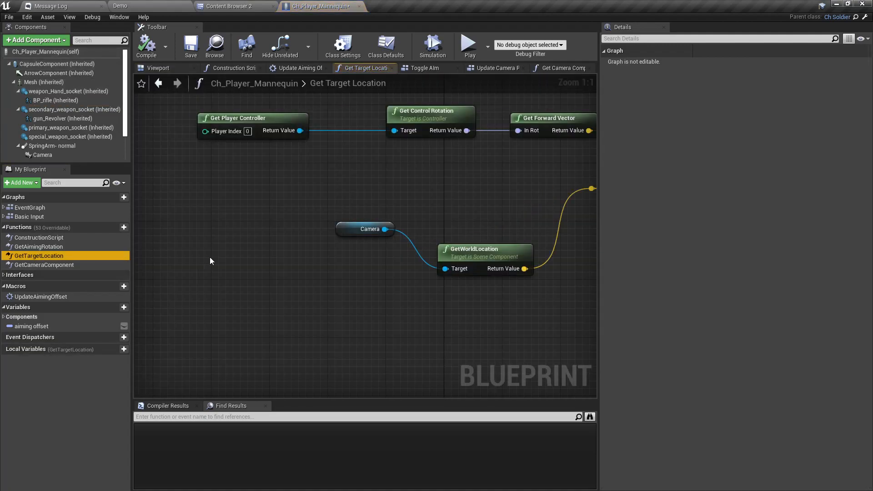
scroll(down, 3)
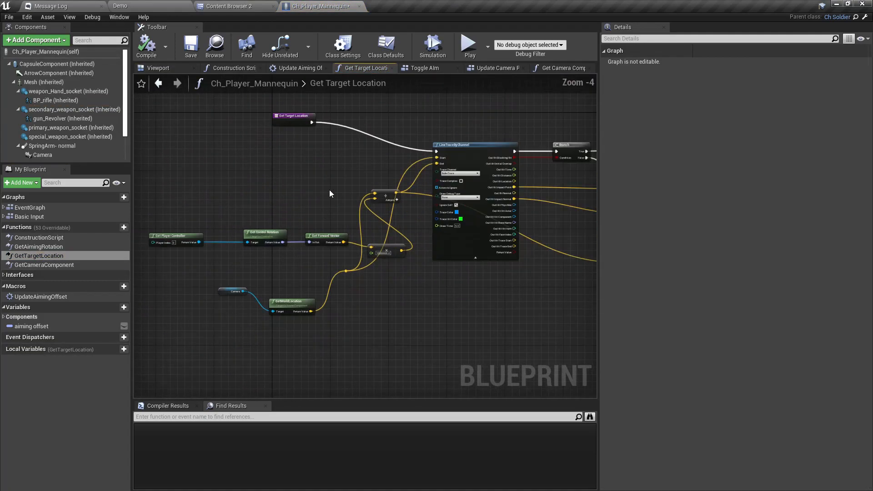
scroll(up, 3)
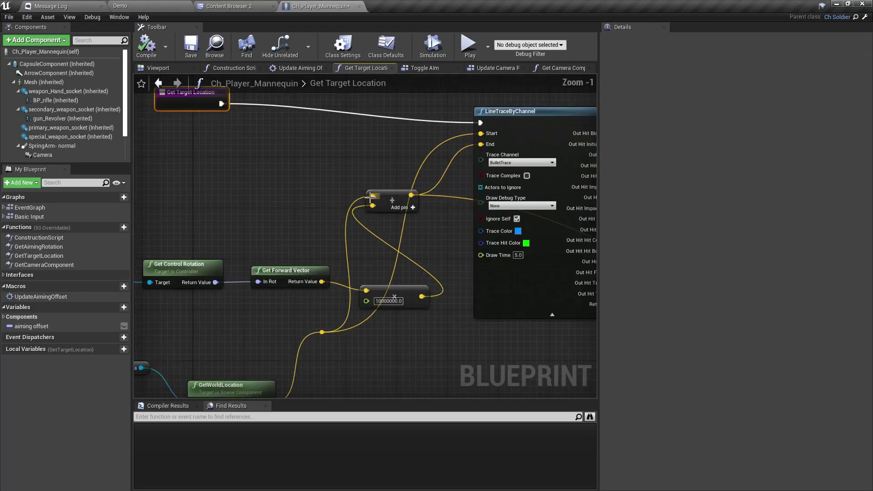
scroll(down, 3)
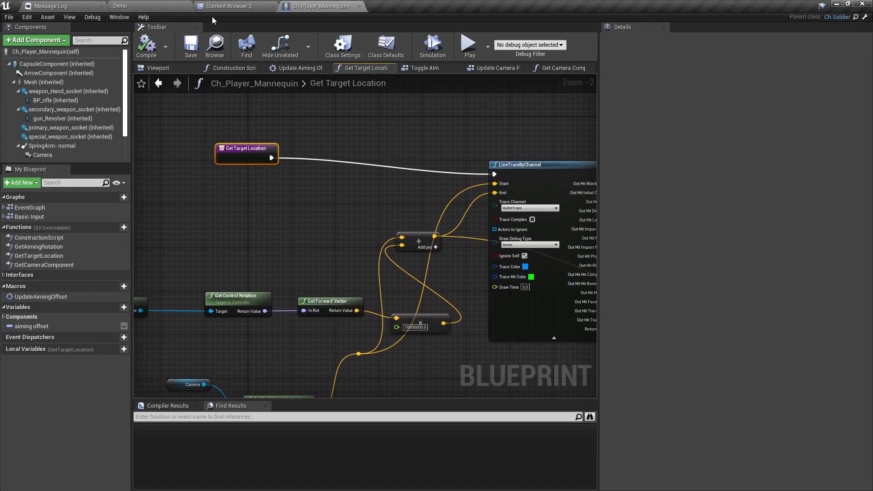
click(228, 6)
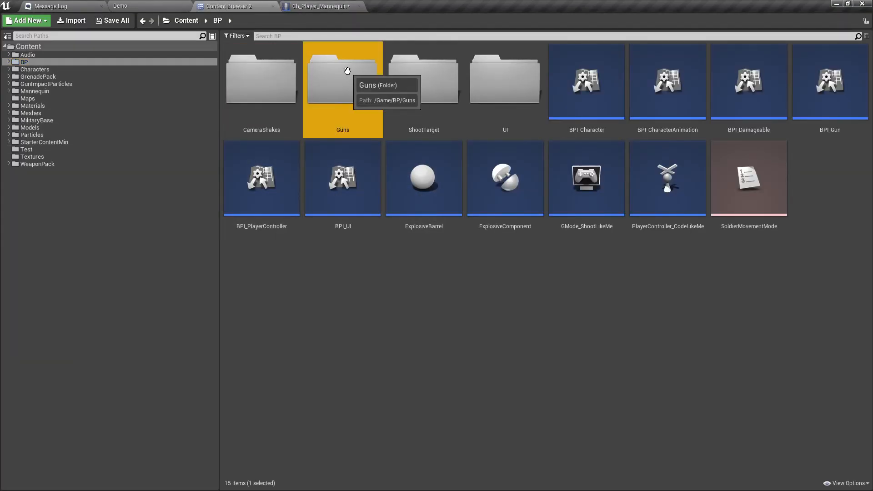
Open BP_Gun from the Guns folder and view its Emit Bullet M macro graph.
double_click(342, 78)
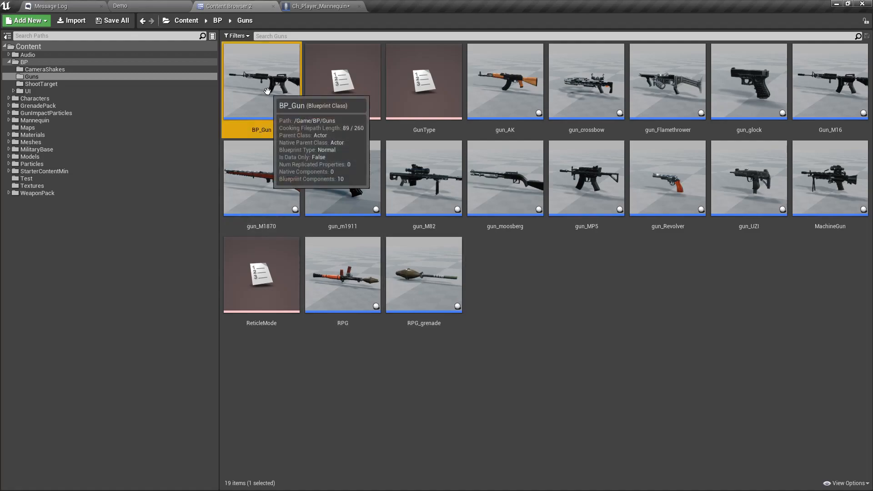
double_click(261, 81)
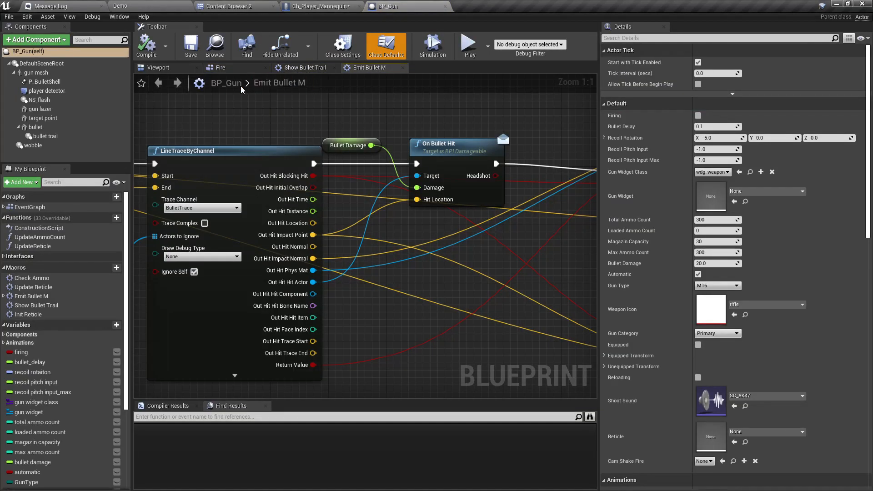
click(221, 68)
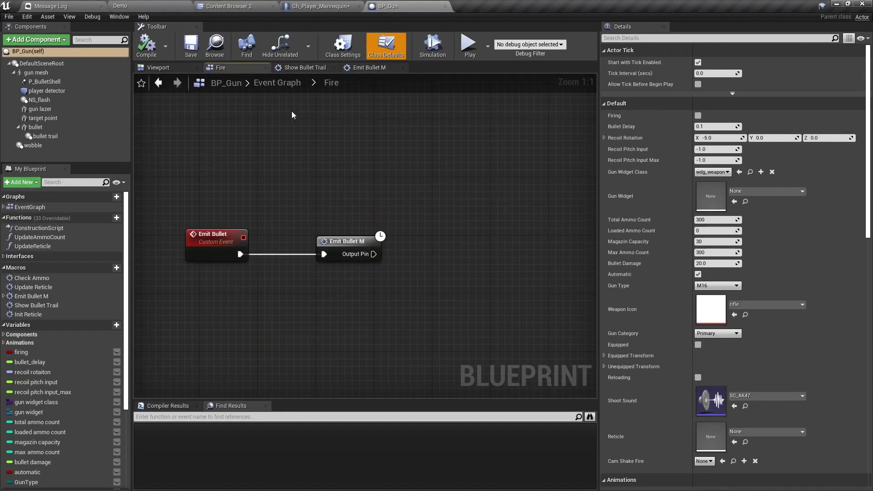
click(369, 68)
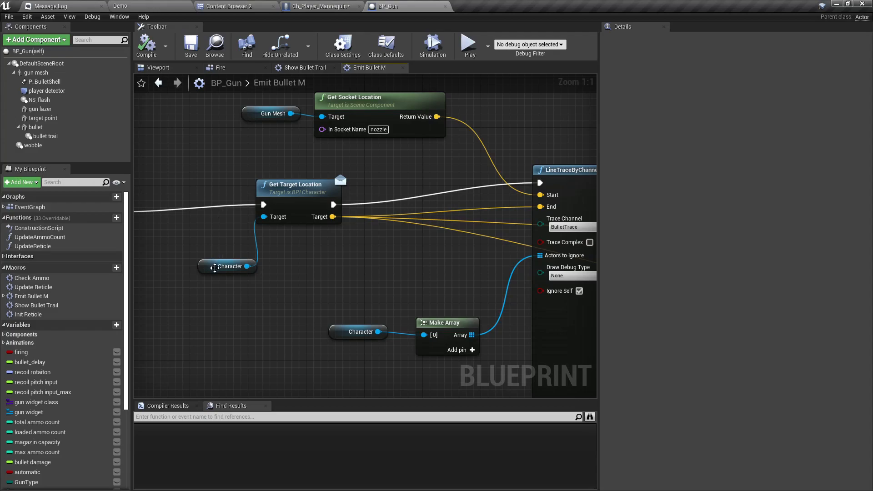
mouse_move(233, 245)
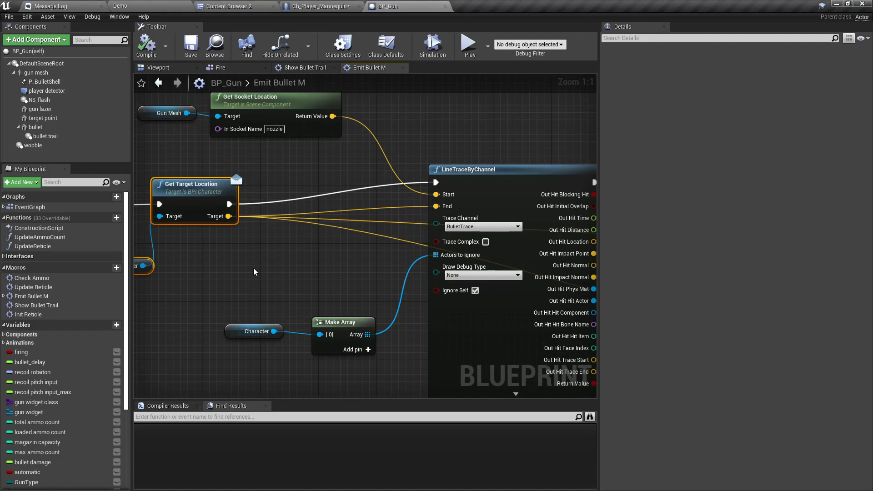
mouse_move(447, 206)
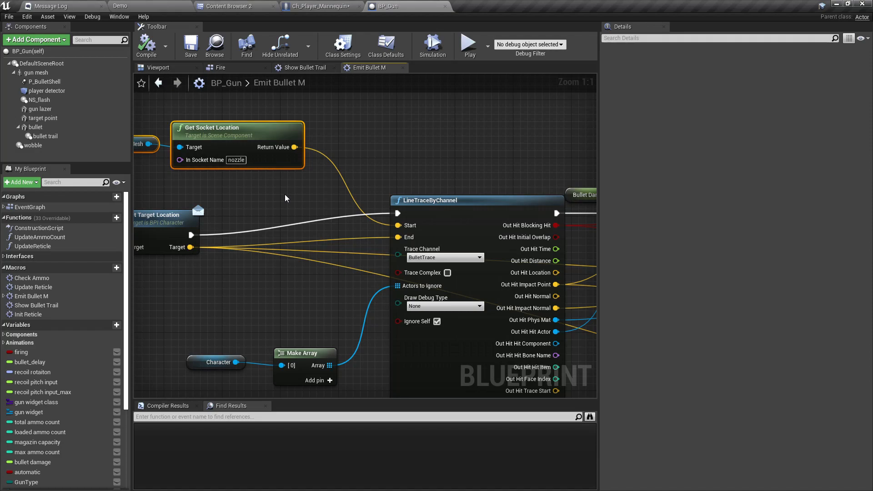
mouse_move(482, 154)
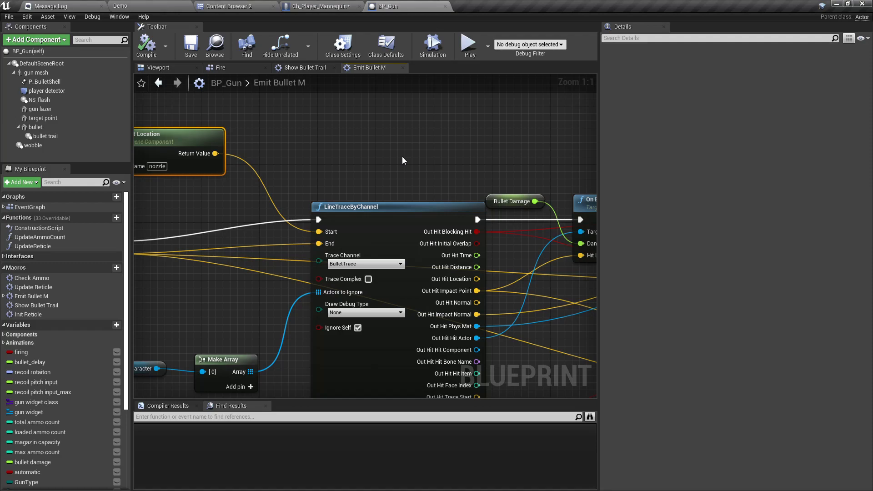
mouse_move(326, 6)
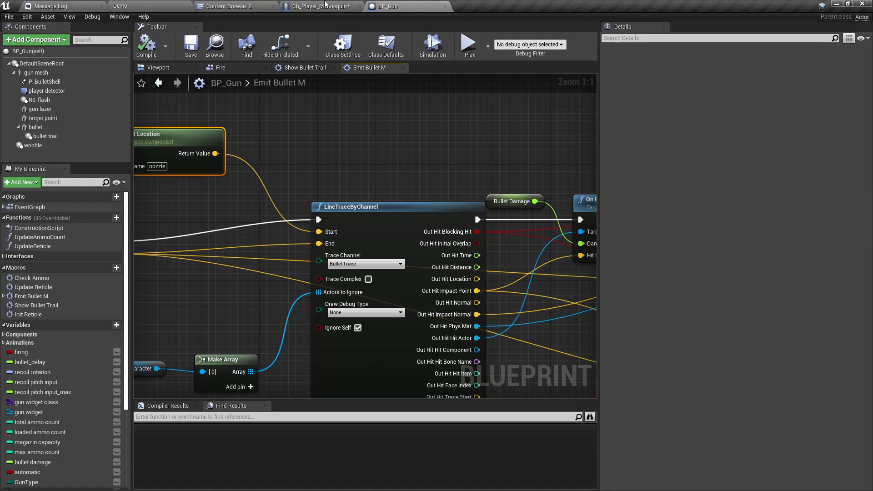
click(319, 6)
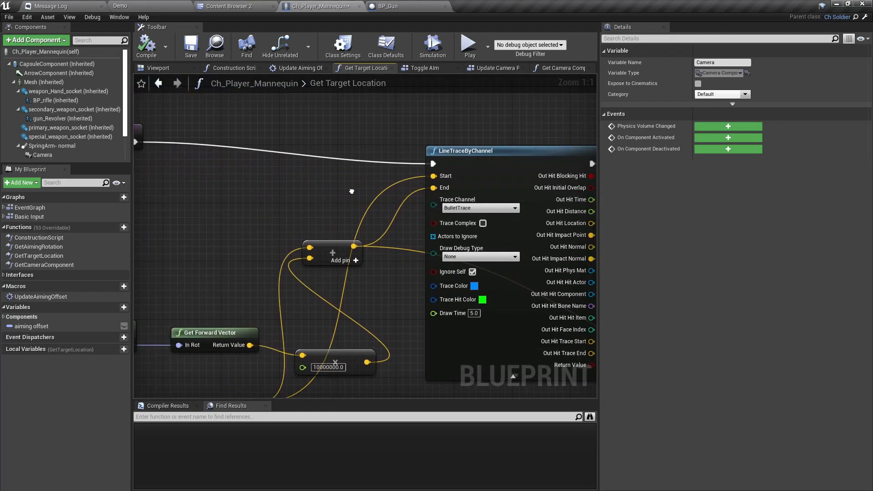
mouse_move(354, 198)
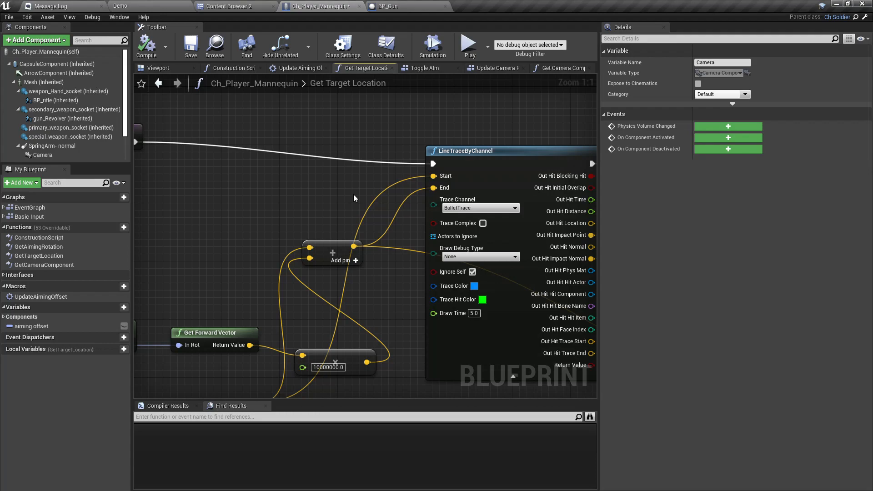
Scroll through Get Target Location's camera-location plus forward-vector trace graph.
scroll(down, 3)
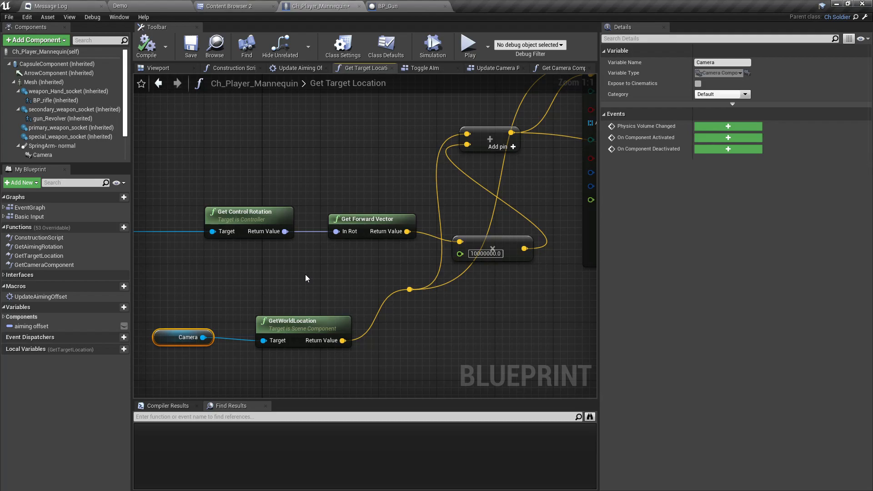
mouse_move(323, 288)
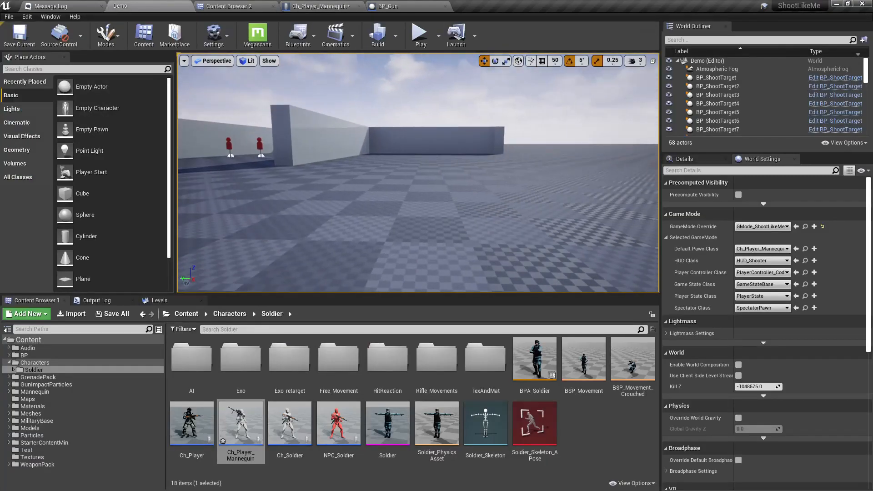
Run a play test of the level to check where shots land, then stop it.
click(419, 32)
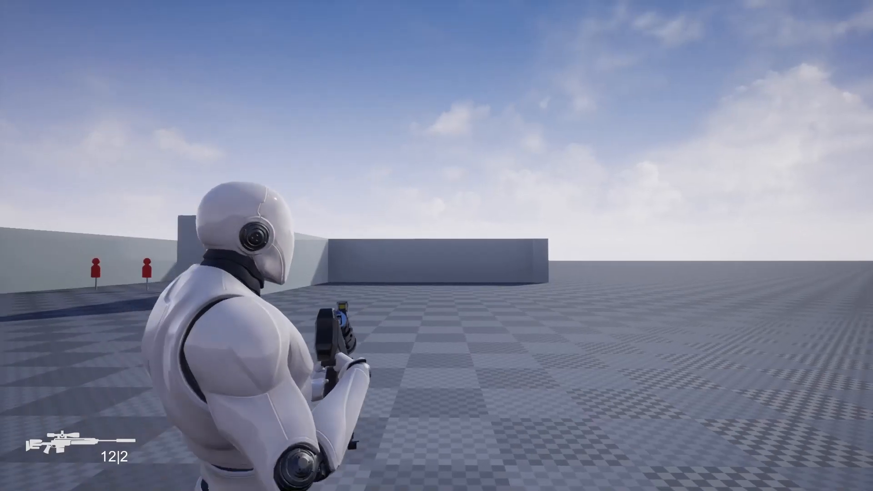
key(Escape)
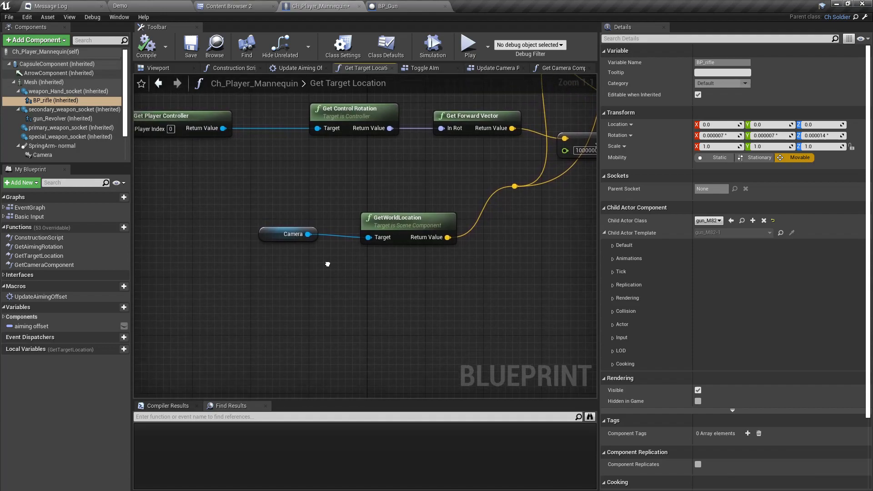
mouse_move(327, 267)
text(deprojec)
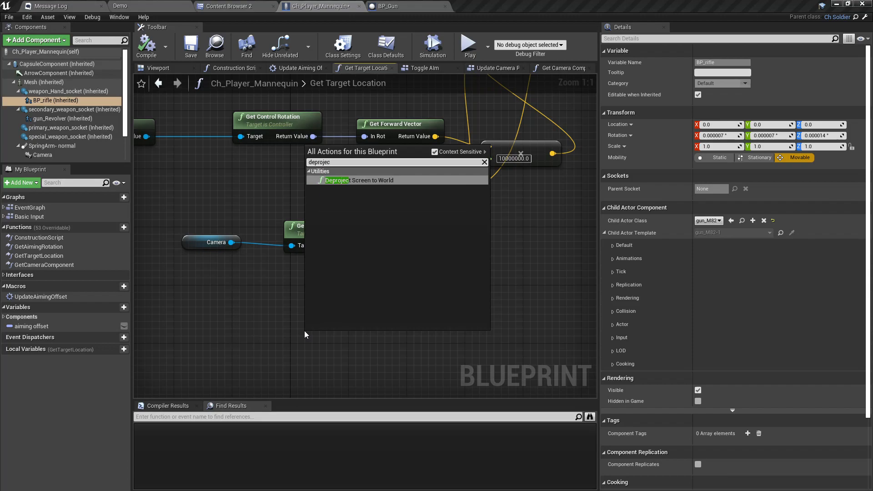
Add a Deproject Screen to World node and wire Get Player Controller into its Player pin.
click(352, 180)
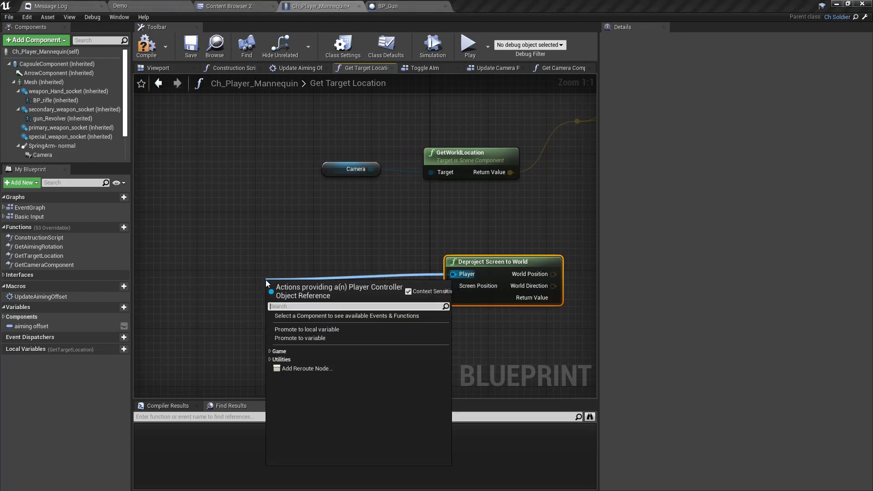
text(get pla)
text(get view)
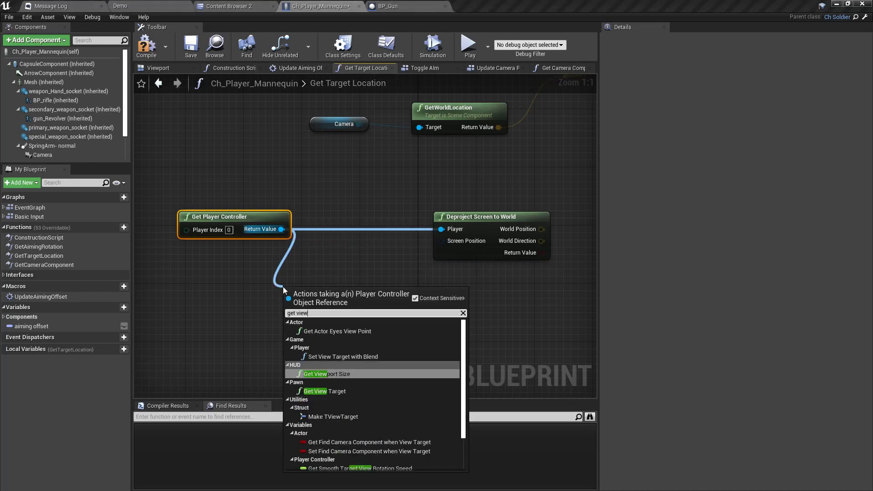
Add Get Viewport Size from the player controller and a divide node for Size X.
click(322, 374)
text(/)
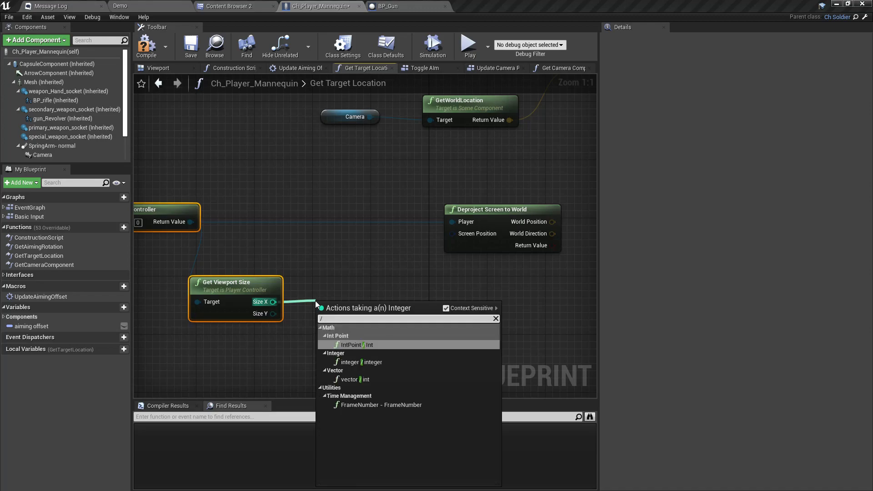
click(360, 344)
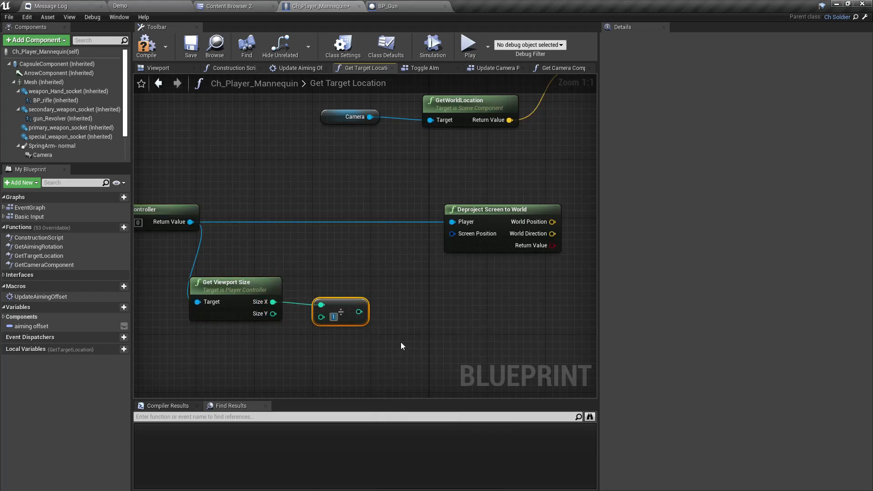
mouse_move(340, 311)
text(2)
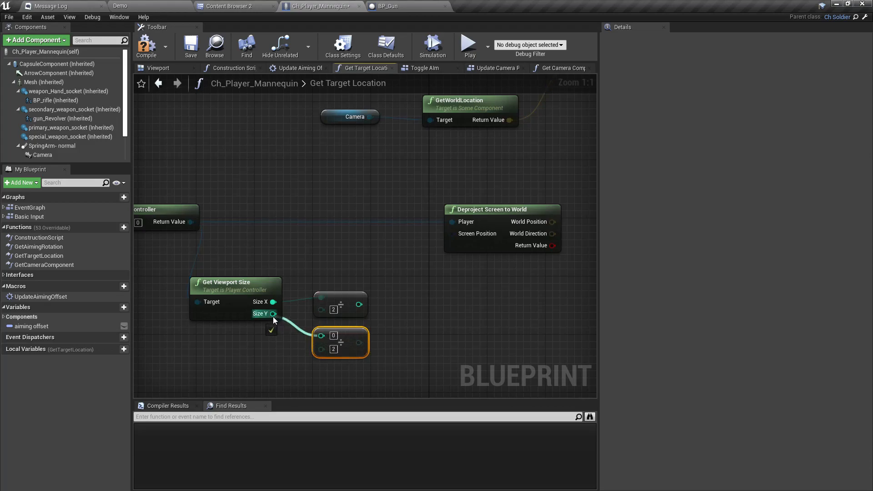
Split the Deproject node's Screen Position pin into separate X and Y inputs.
right_click(455, 233)
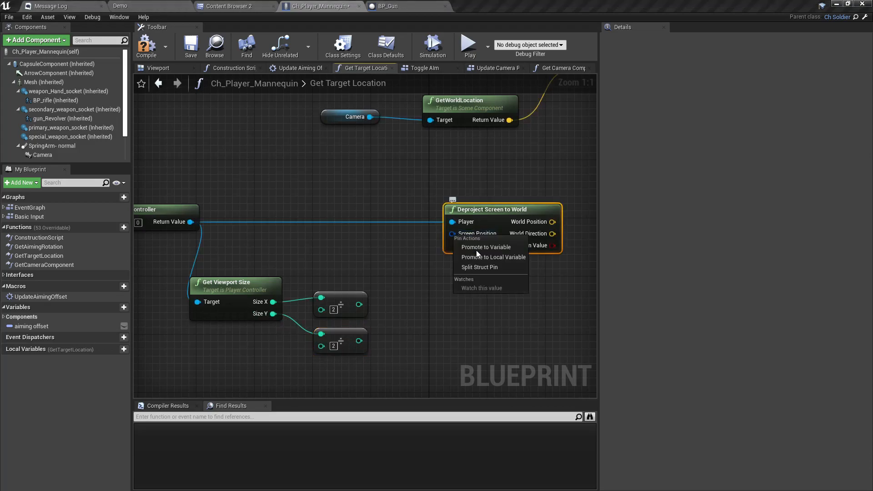
click(479, 267)
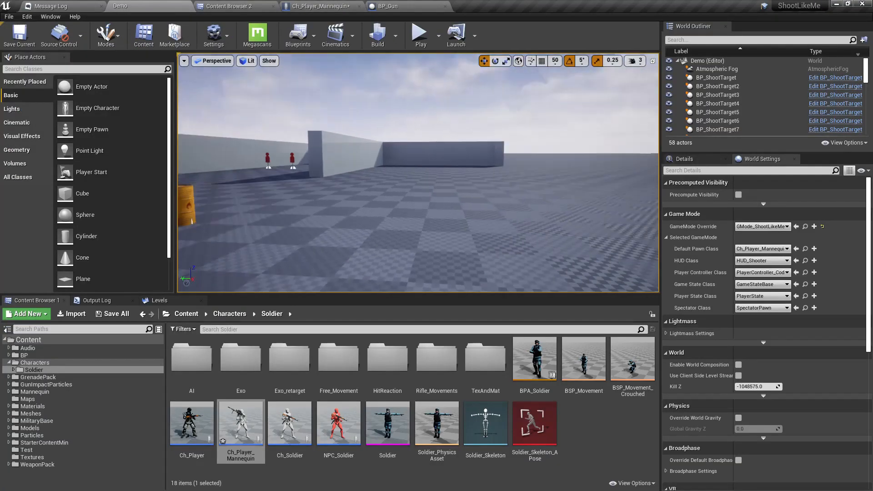
click(419, 32)
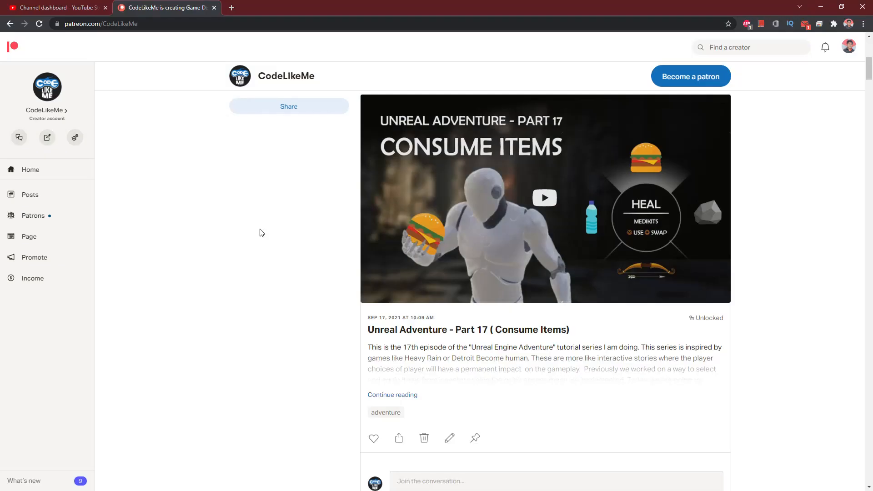
Scroll the CodeLikeMe Patreon feed down to the Unreal Third Person Shooter #100 Sniper Rifle post.
scroll(down, 3)
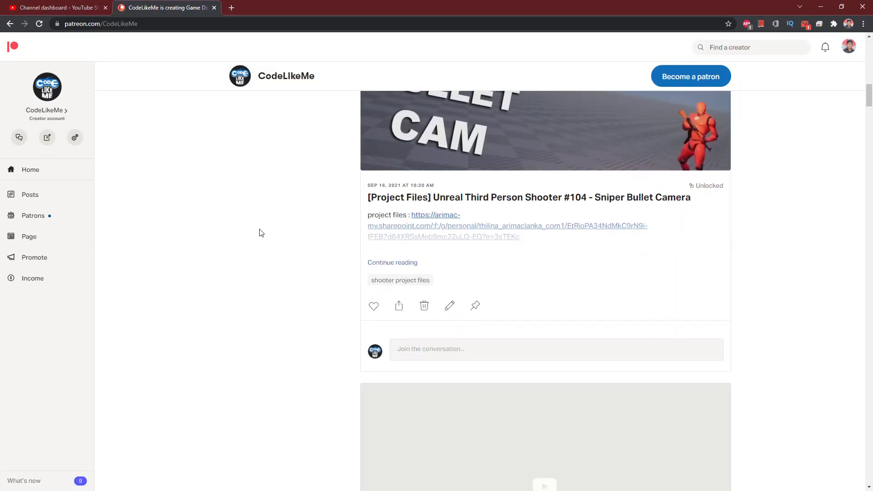
scroll(down, 3)
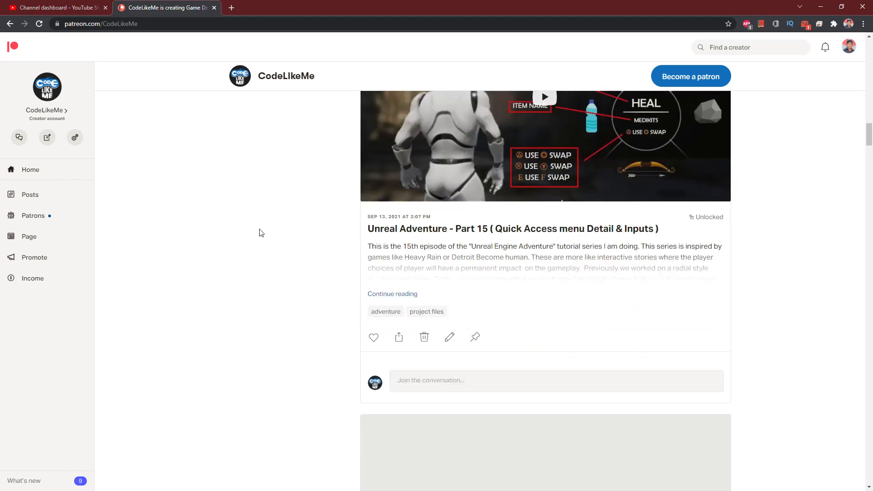
scroll(down, 3)
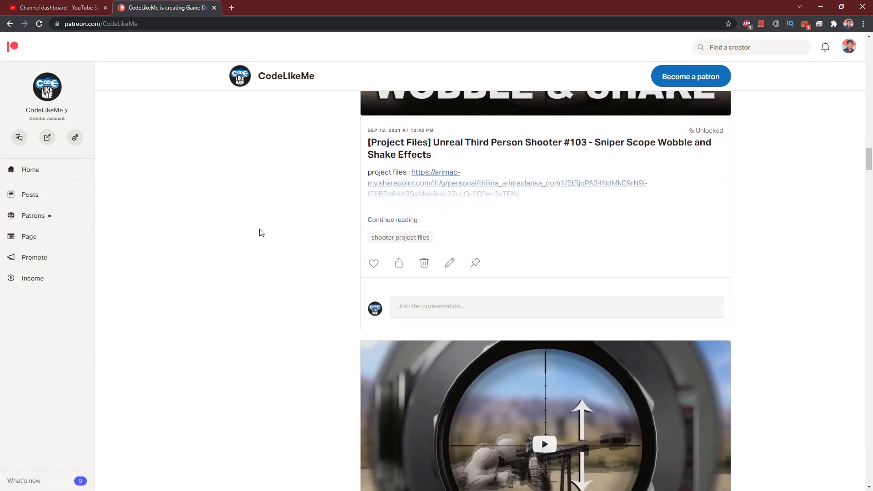
scroll(down, 3)
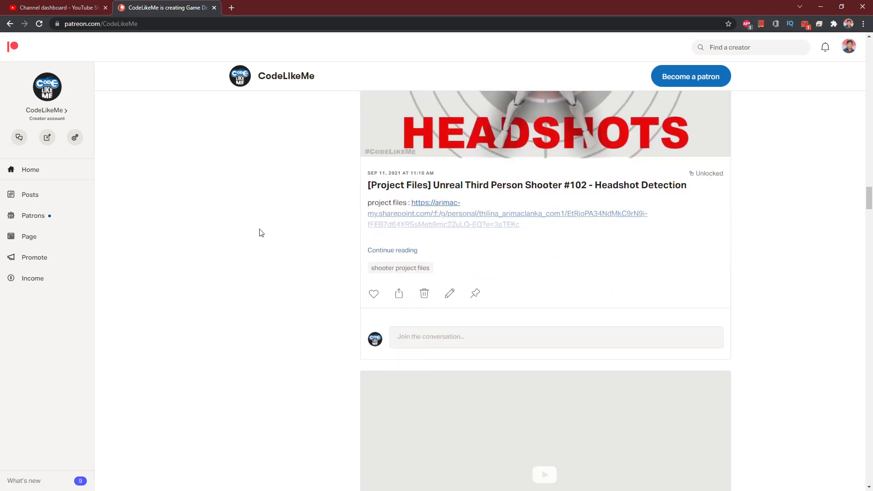
scroll(down, 3)
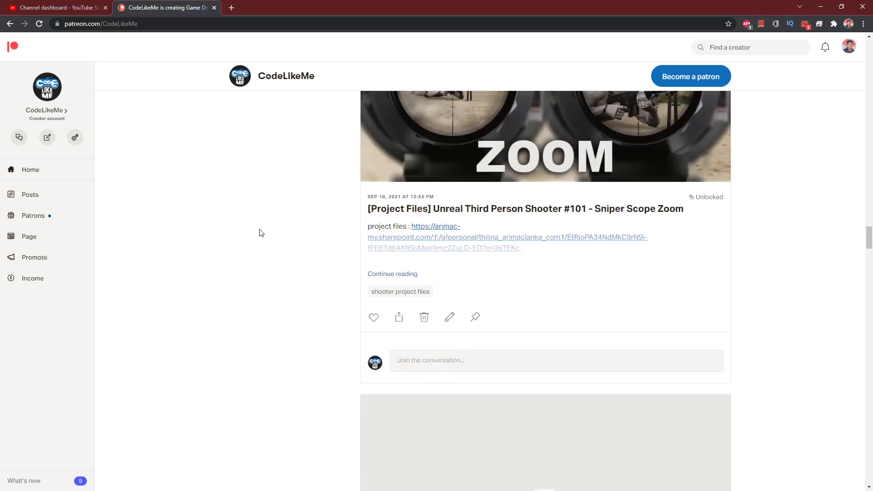
scroll(down, 3)
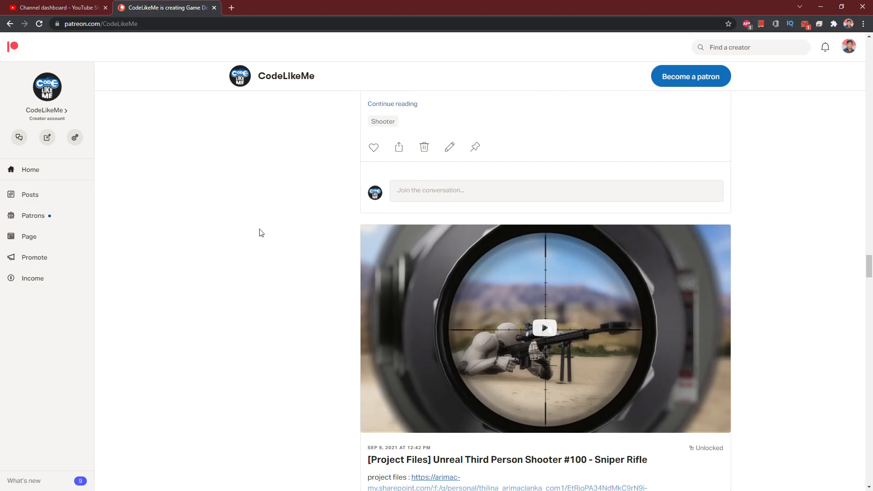
scroll(down, 3)
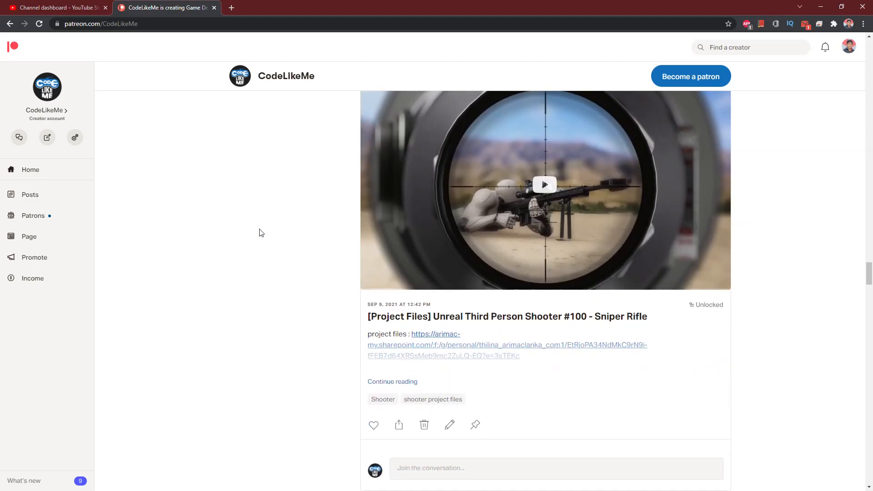
scroll(down, 3)
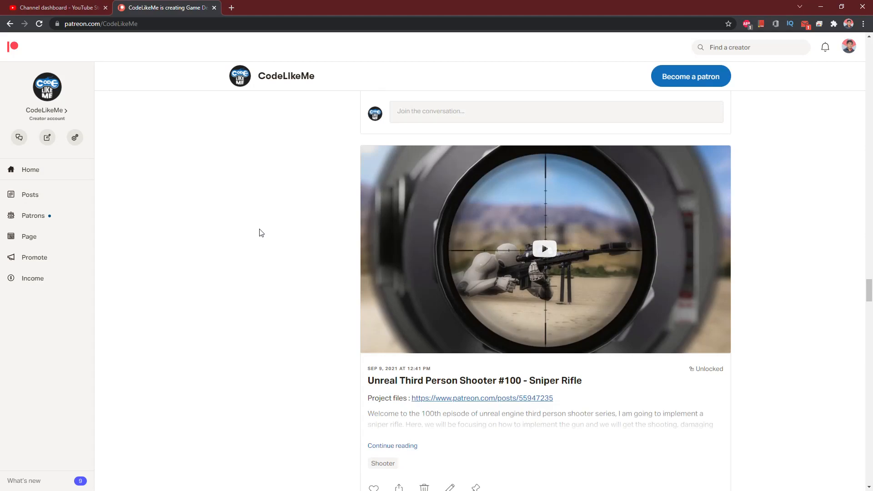